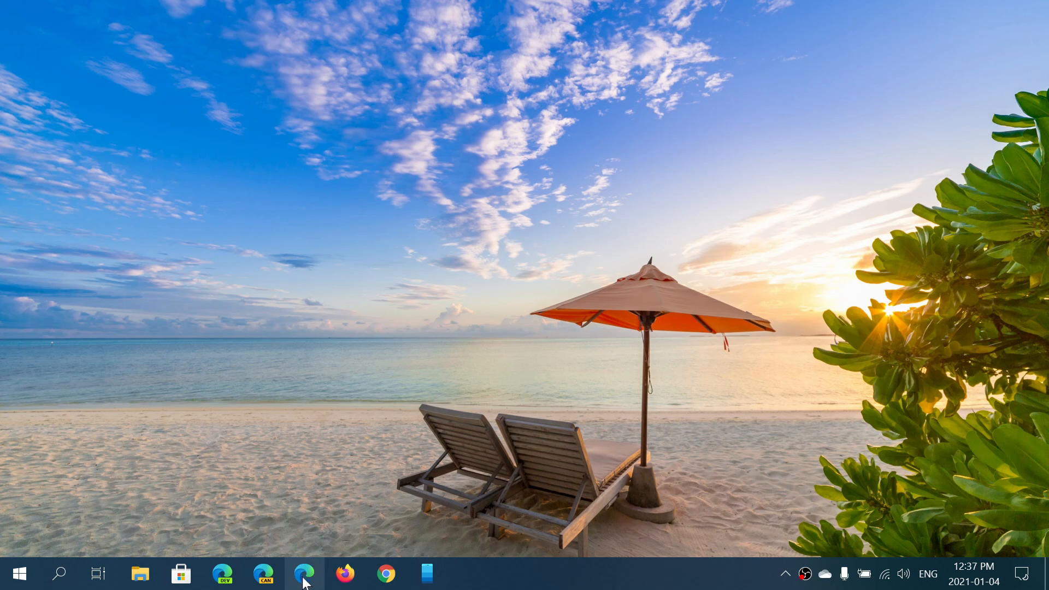
Show the About Microsoft Edge page confirming version 87.0.664.66 is up to date
click(304, 573)
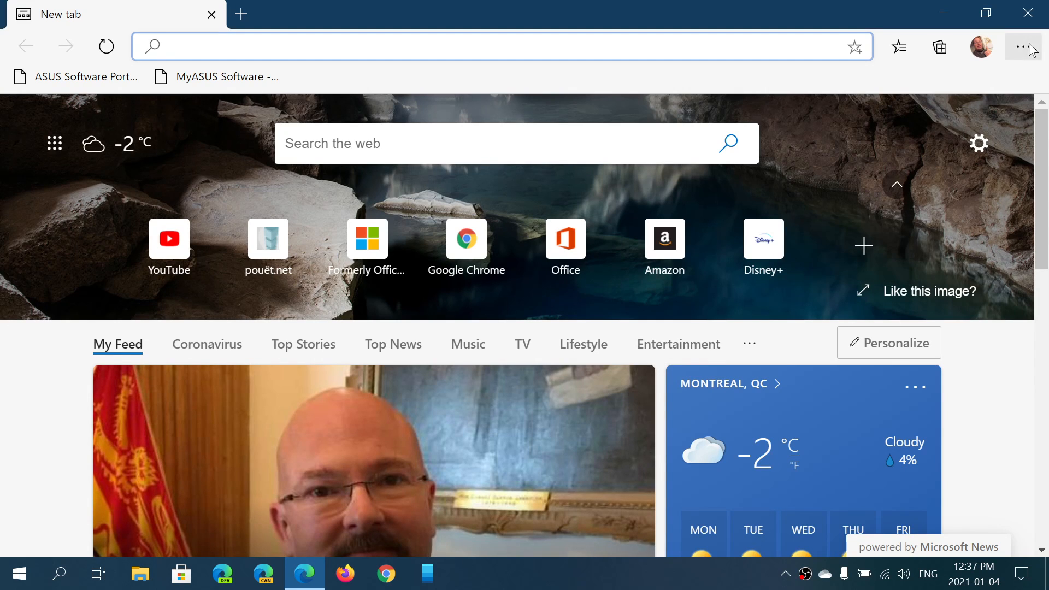
click(1022, 46)
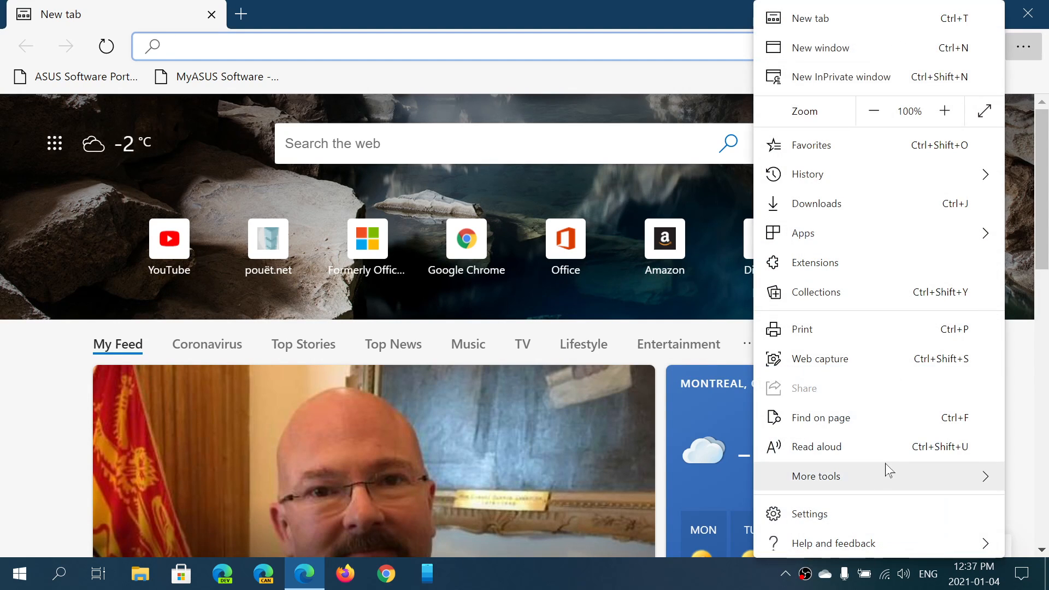
click(831, 543)
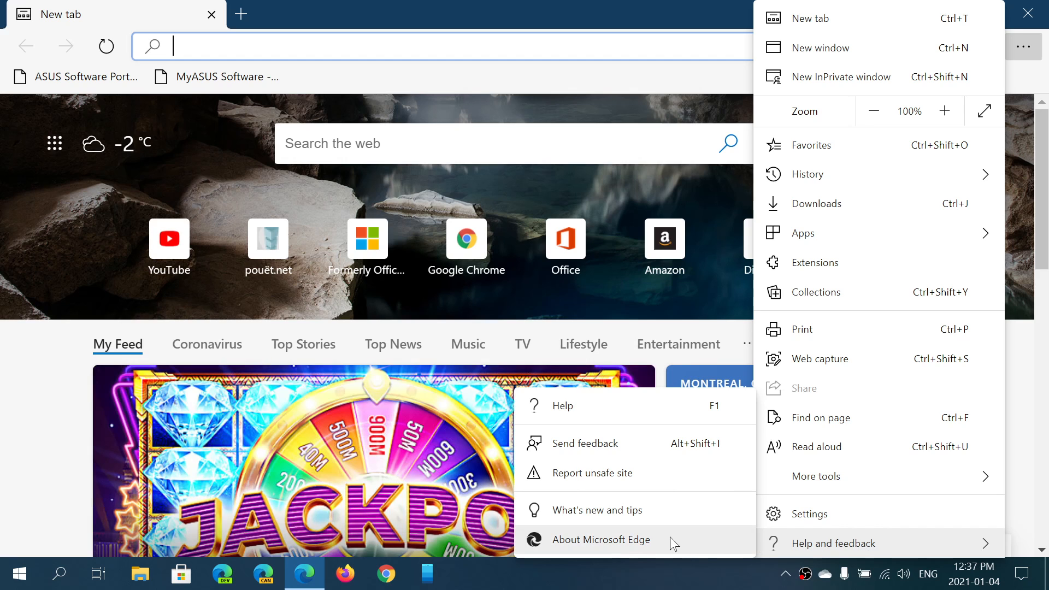
click(603, 540)
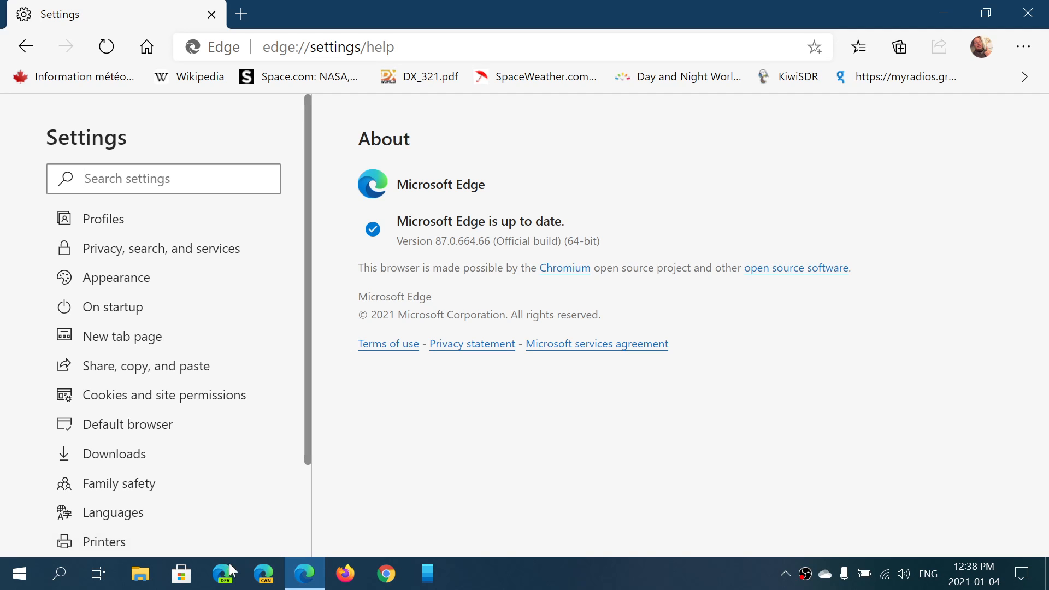
Reach the Profiles > Sync settings of the second Edge browser's signed-in profile
click(240, 13)
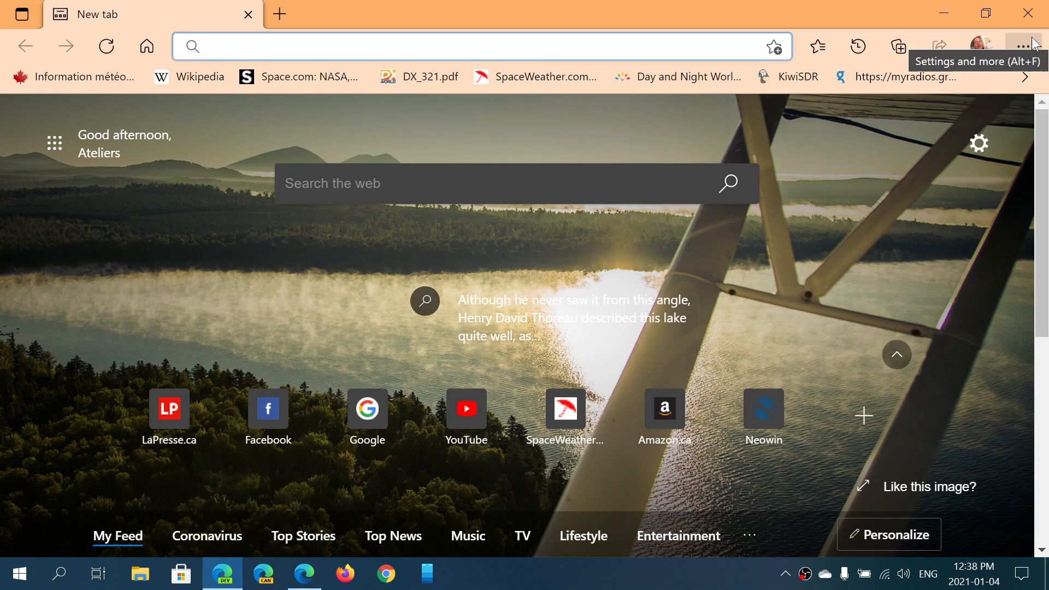
click(1022, 46)
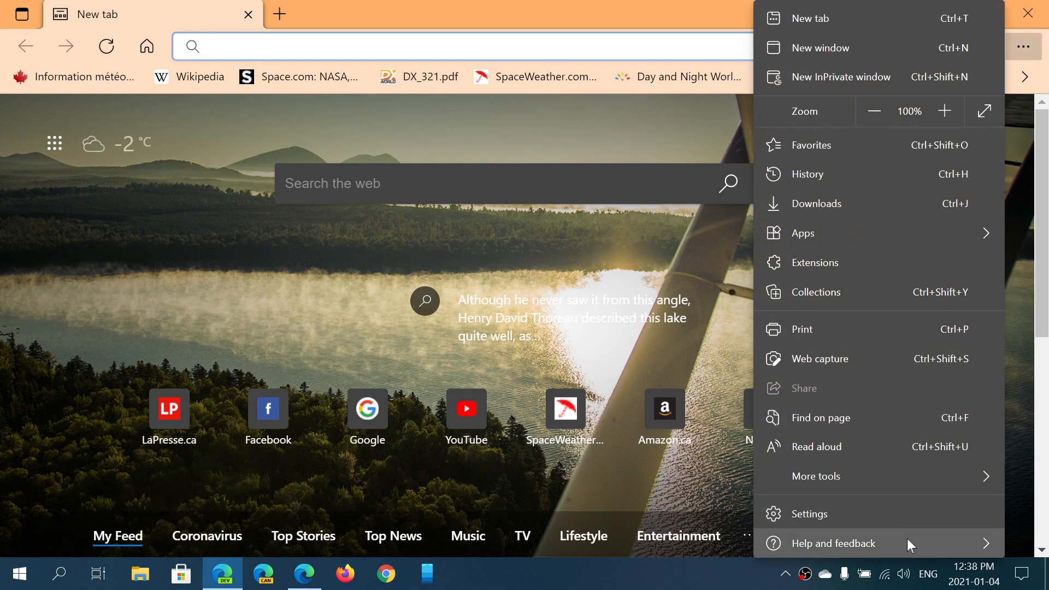
click(808, 513)
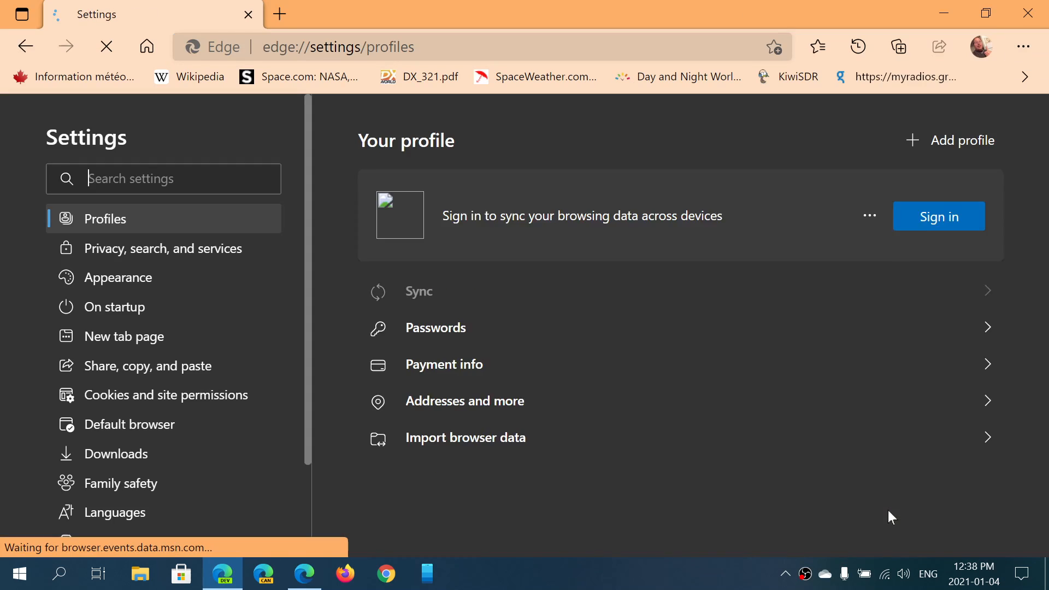
click(937, 216)
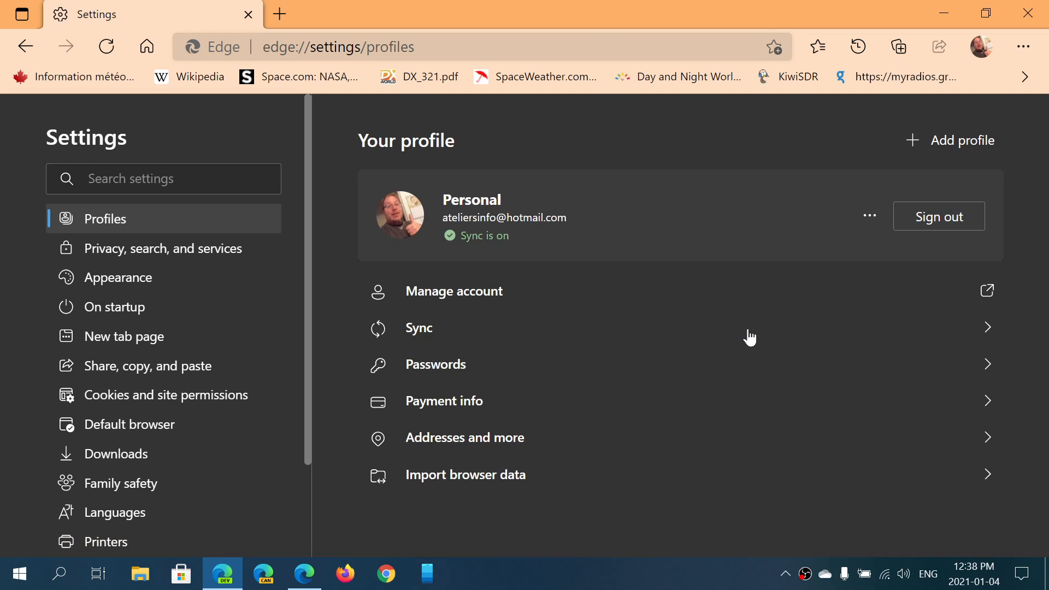
click(418, 328)
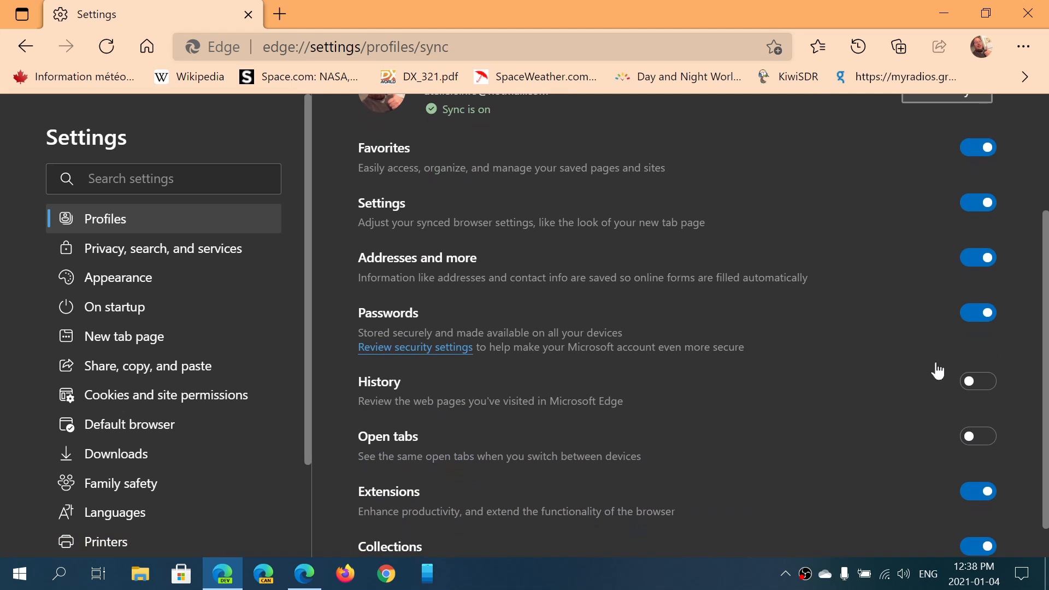
Switch on syncing for both History and Open tabs
click(976, 380)
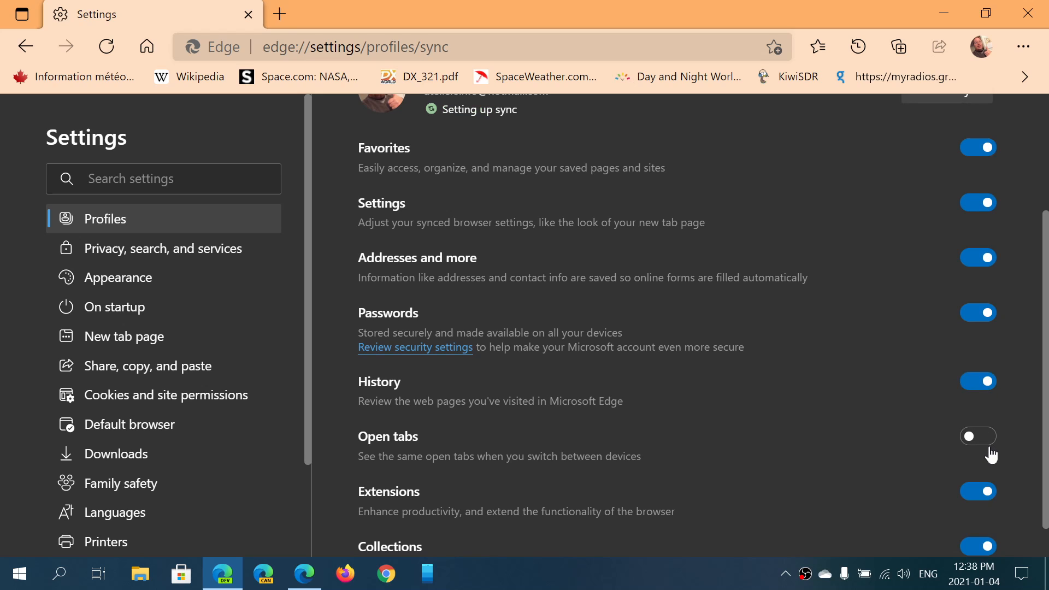
click(976, 436)
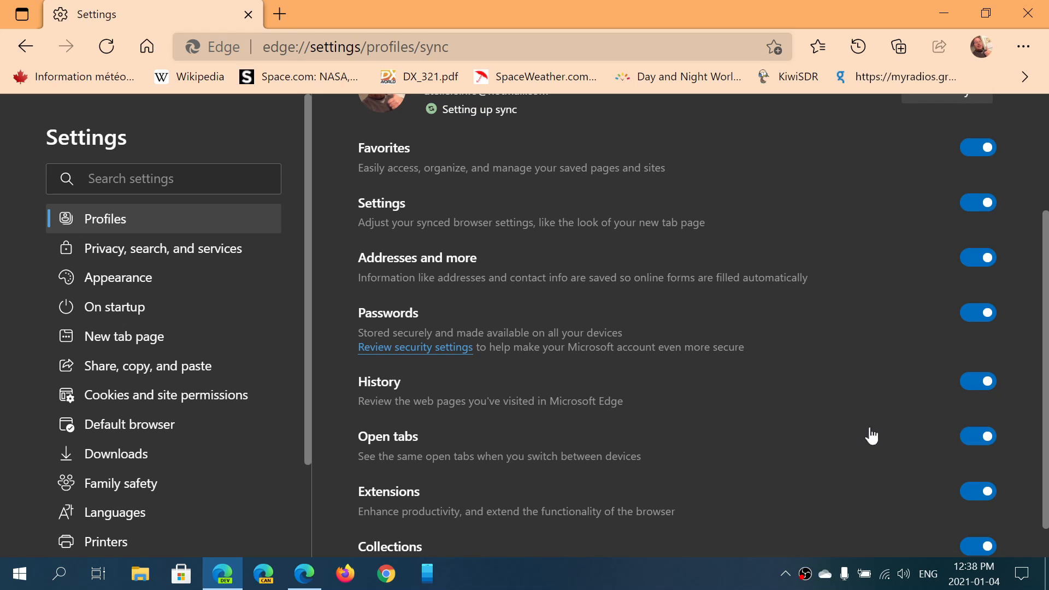
mouse_move(773, 314)
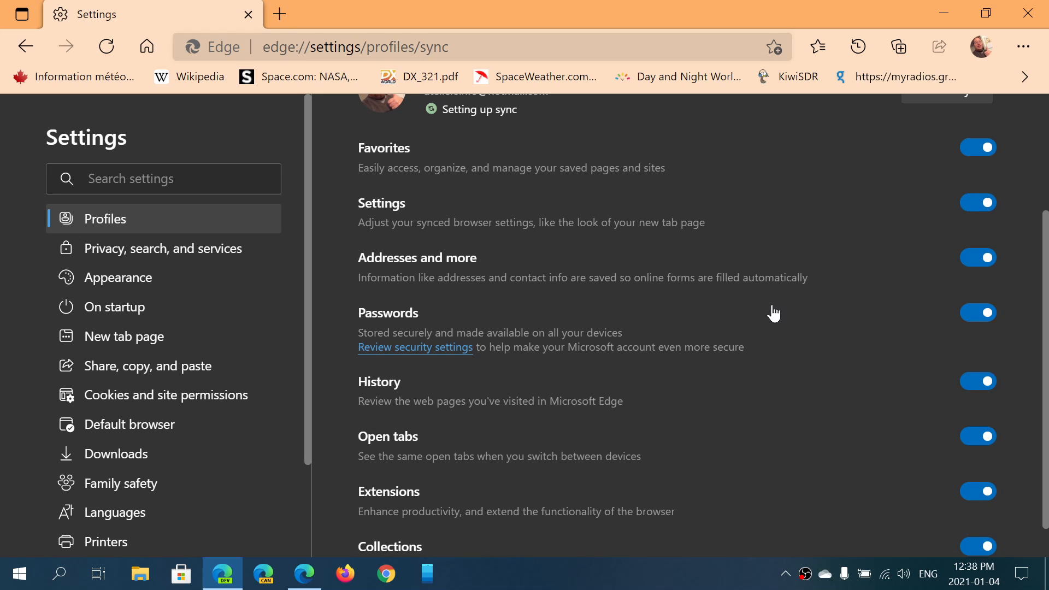
mouse_move(813, 360)
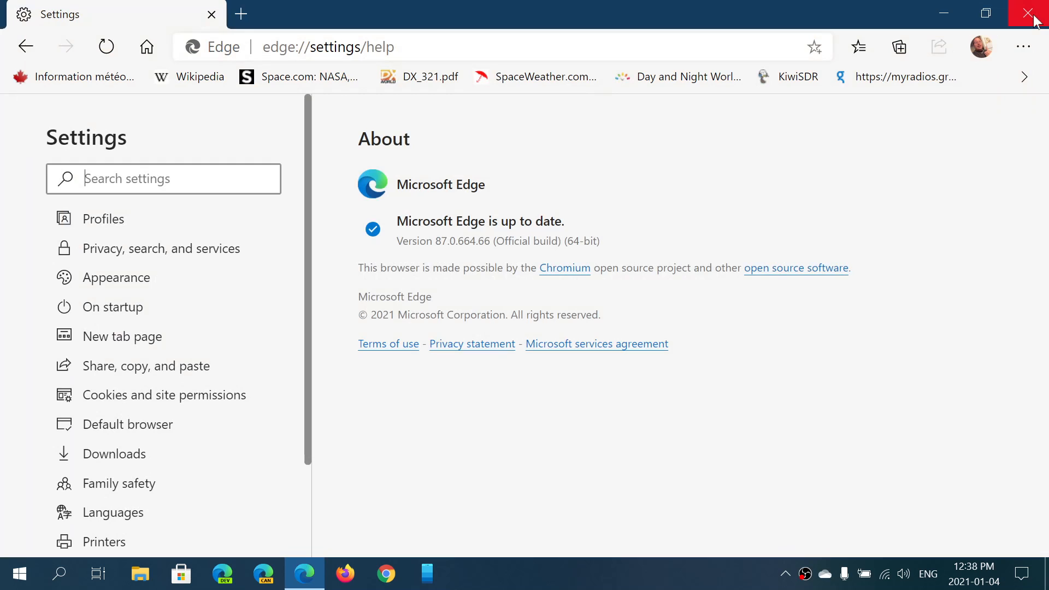
mouse_move(1026, 76)
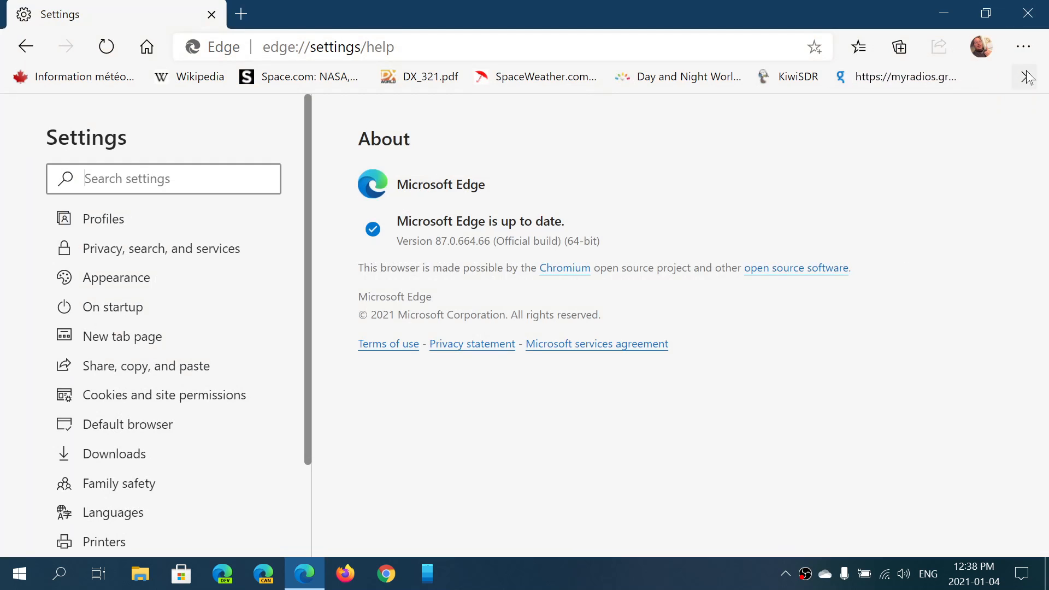
Review the sync list where History and Open tabs show as coming soon, then go back to Profiles
click(1023, 46)
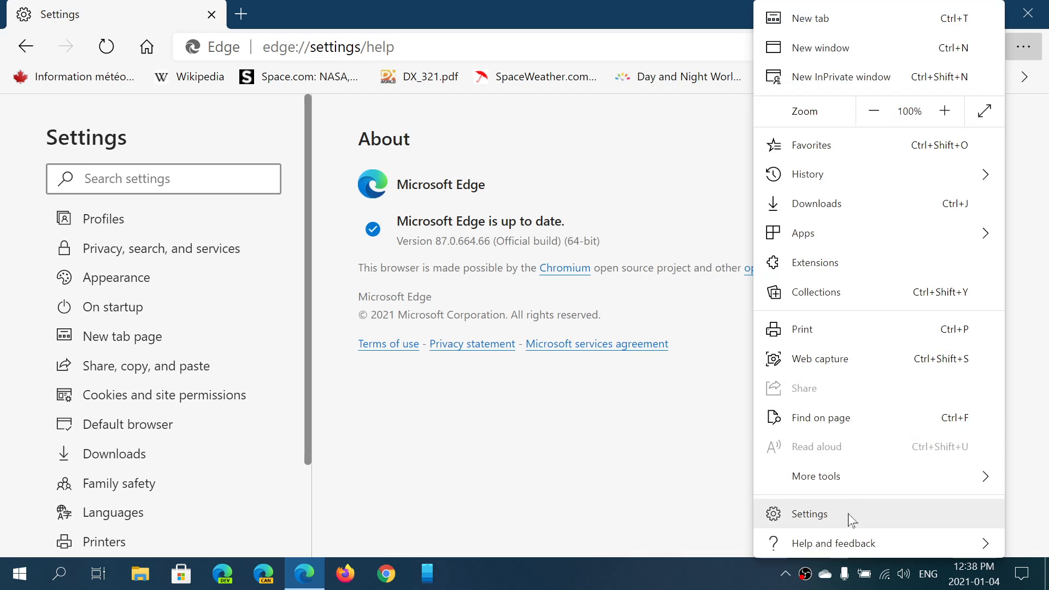
click(808, 513)
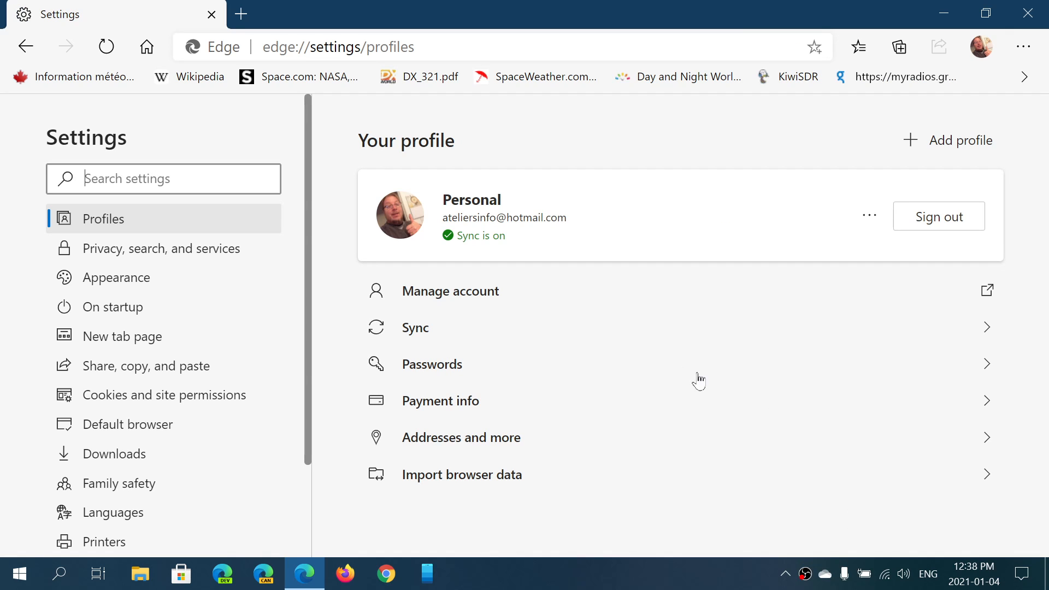
click(415, 326)
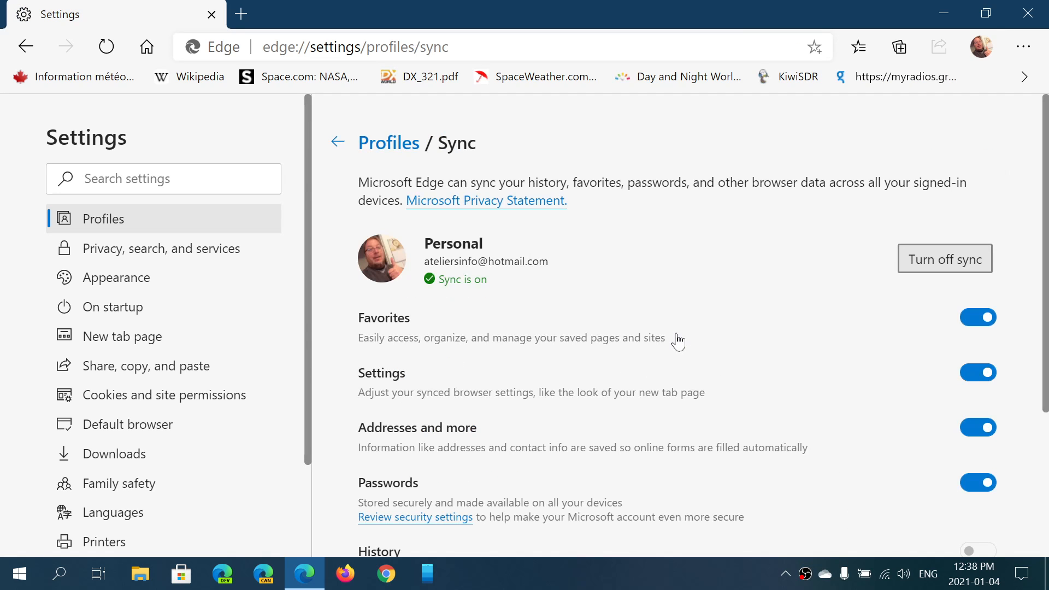
scroll(down, 3)
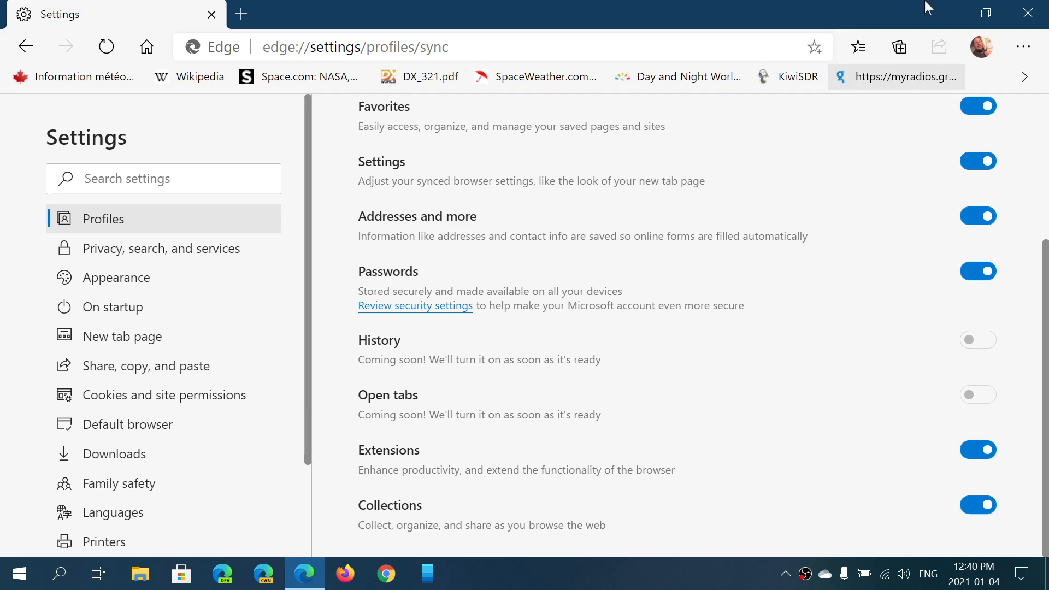
click(1023, 46)
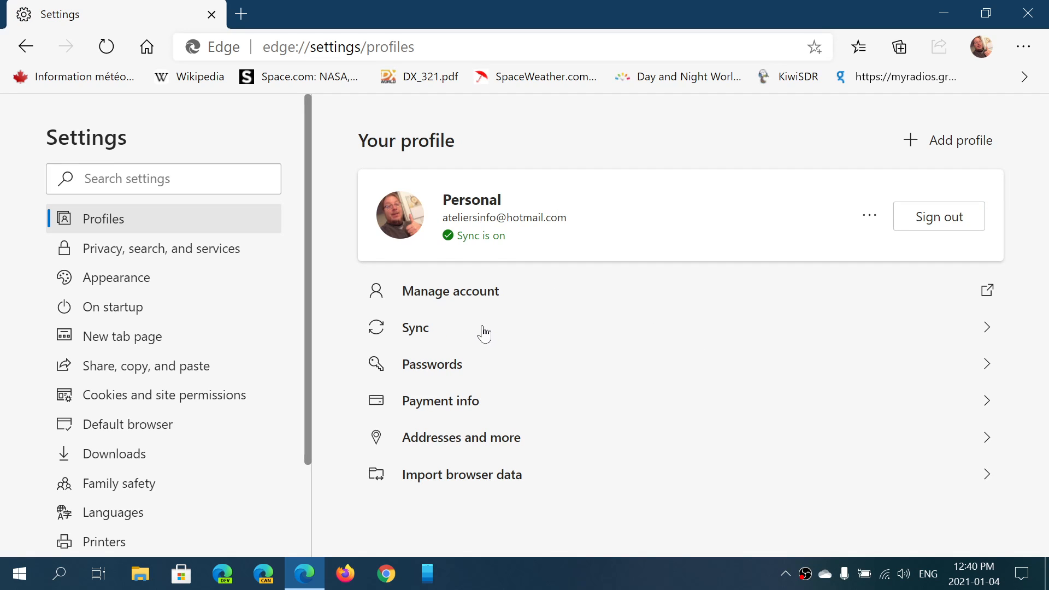
Try the greyed Open tabs sync toggle without effect, then close the Edge window
click(415, 327)
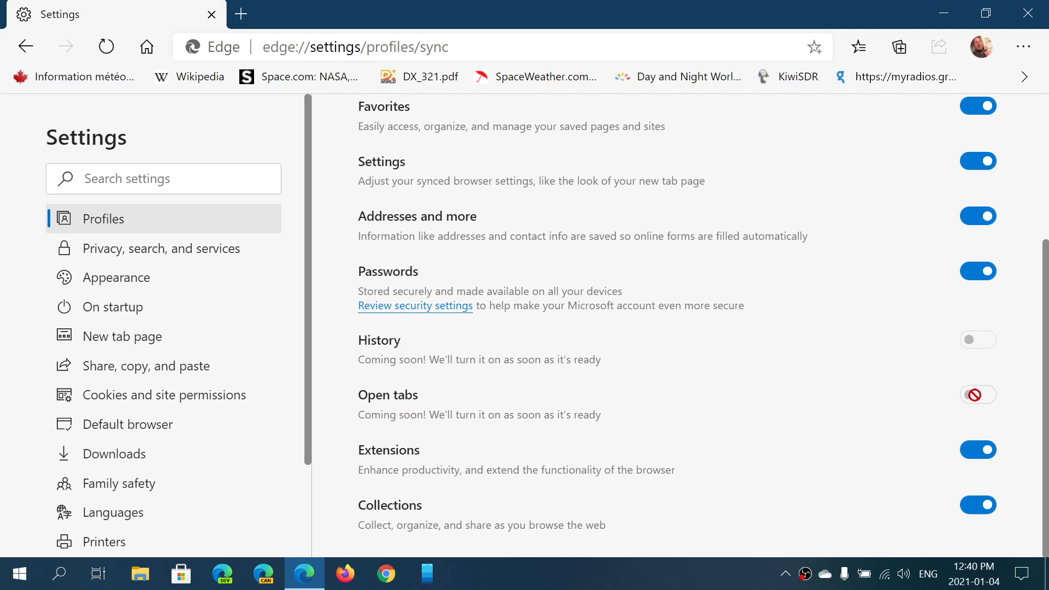
click(977, 394)
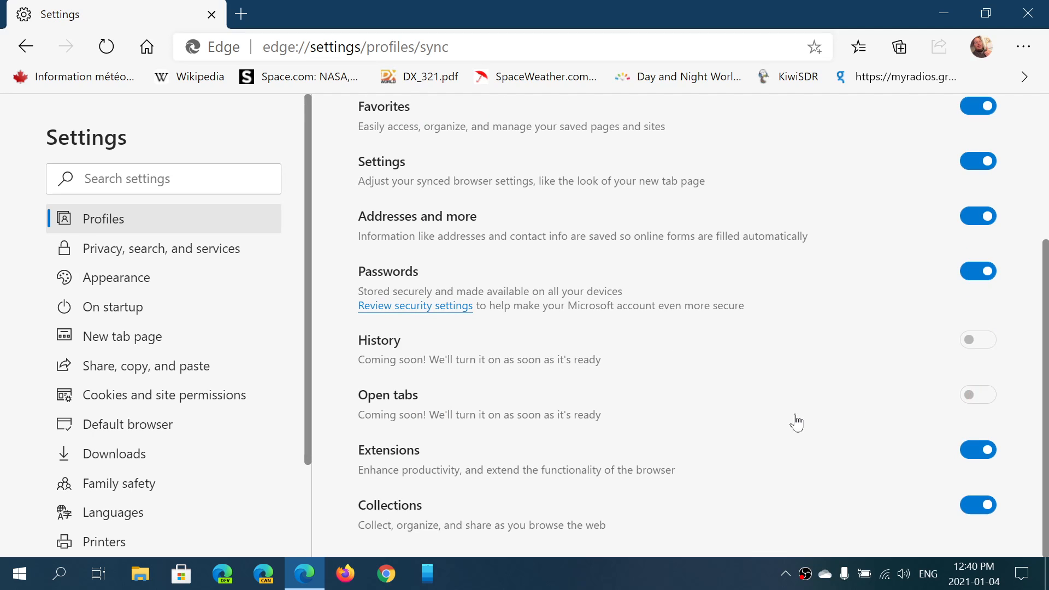
mouse_move(972, 21)
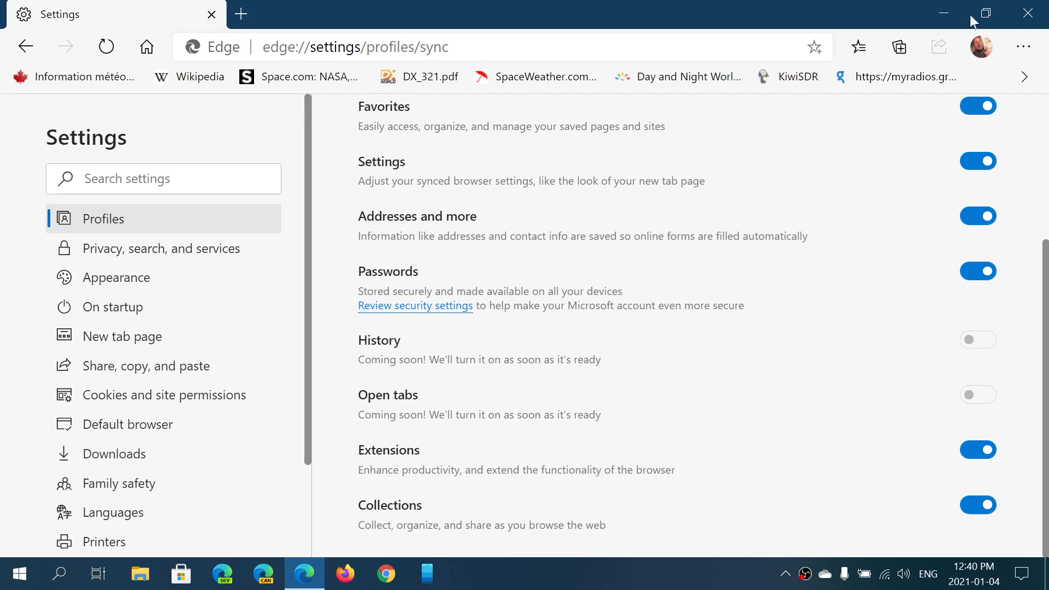
click(944, 13)
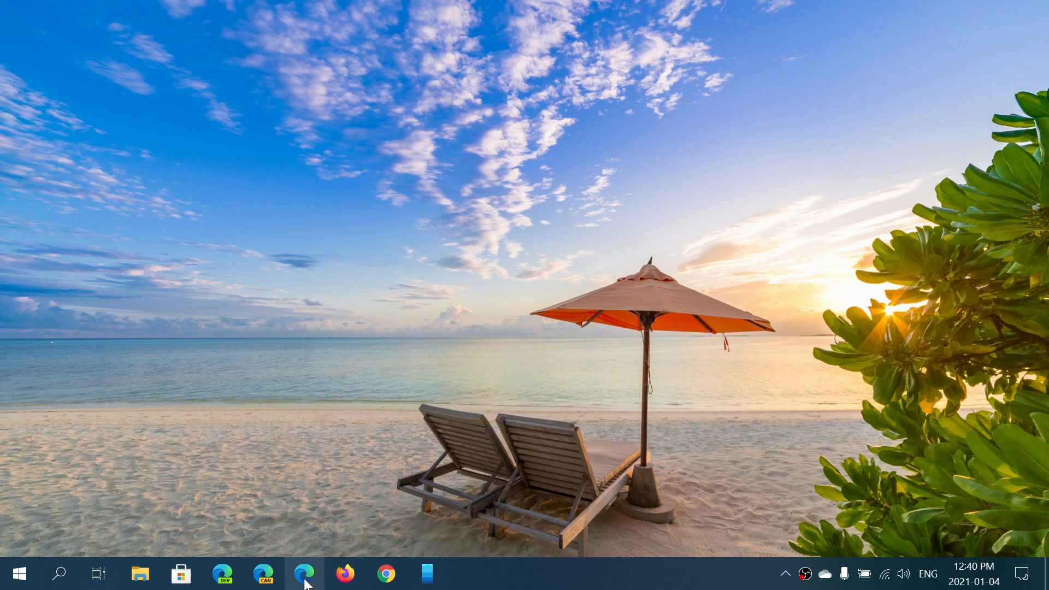
click(305, 574)
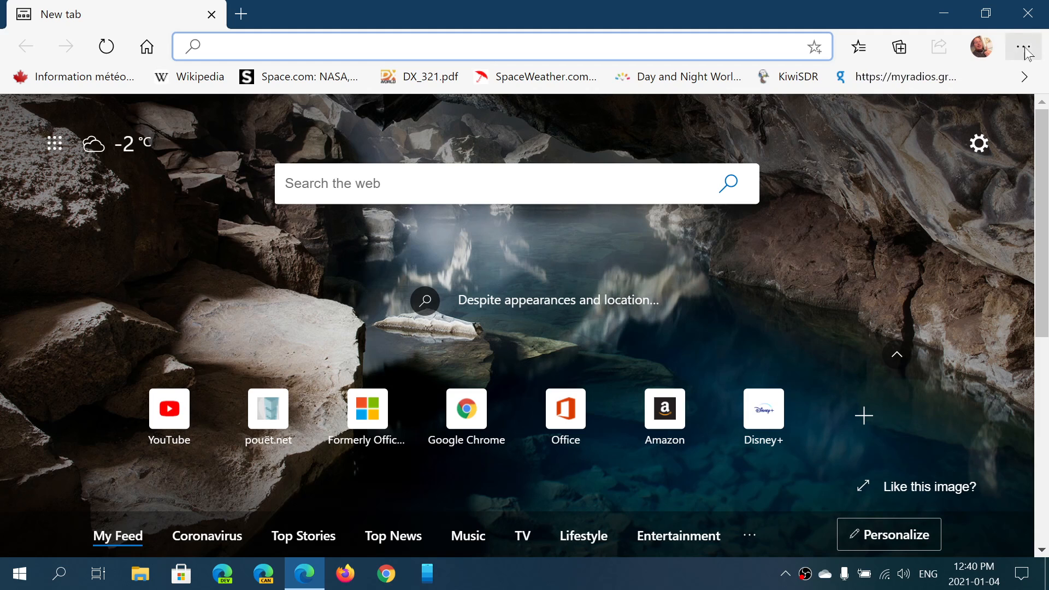
click(1023, 46)
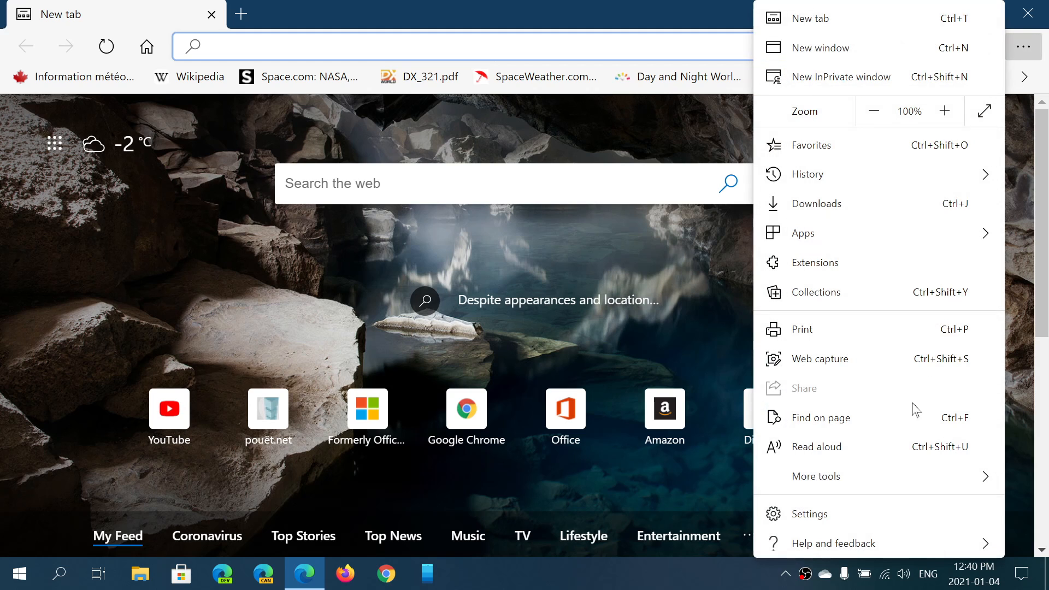
click(808, 513)
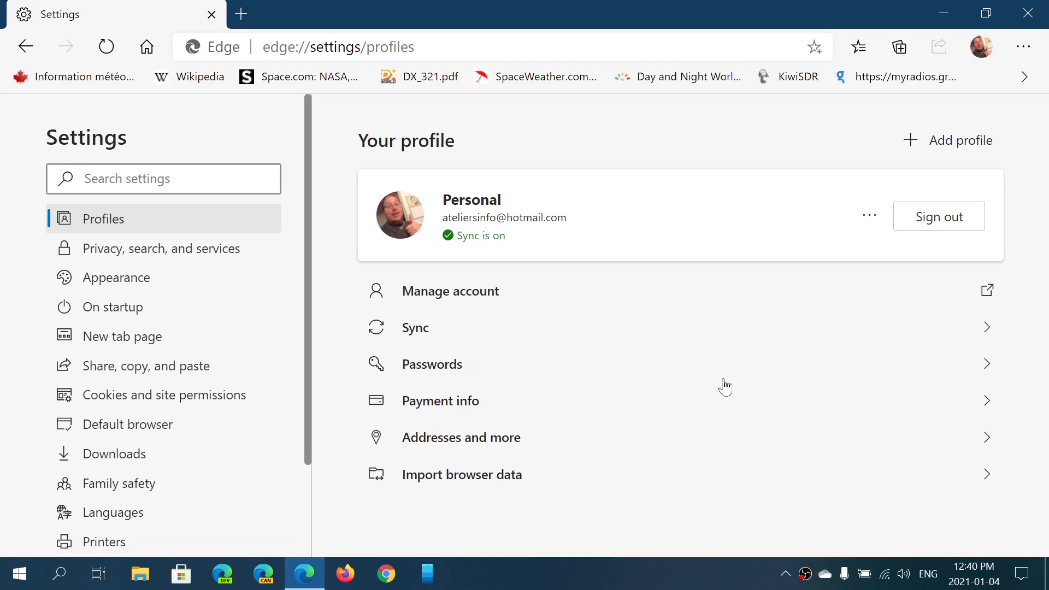
click(117, 277)
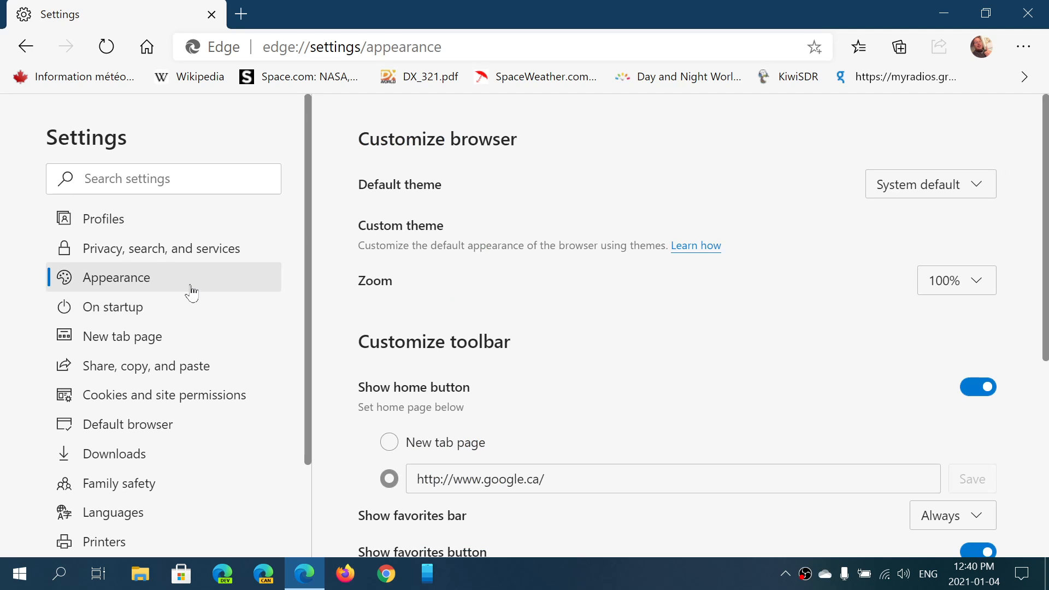
mouse_move(675, 330)
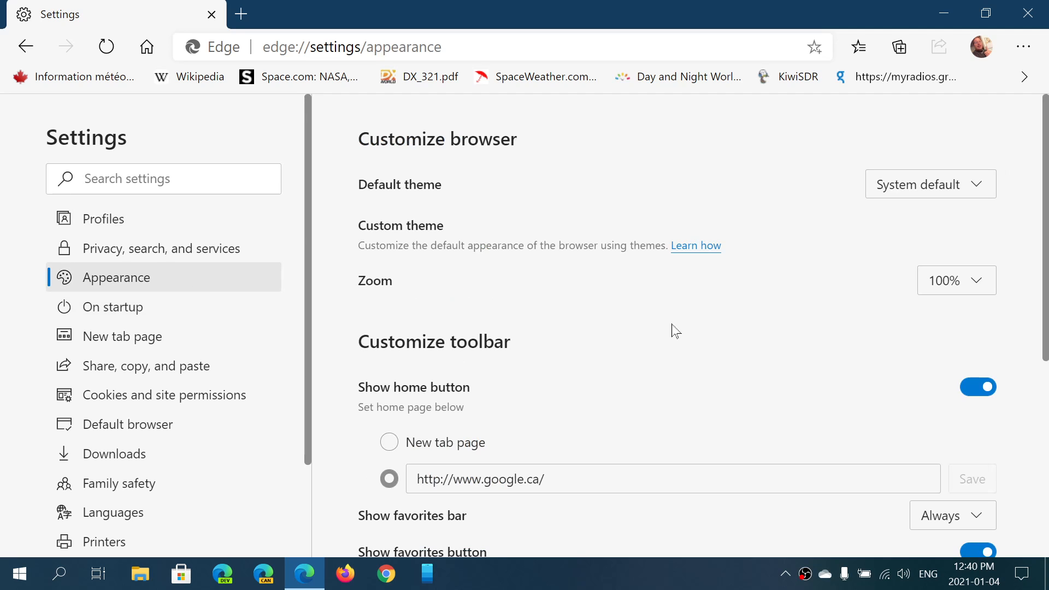
mouse_move(120, 306)
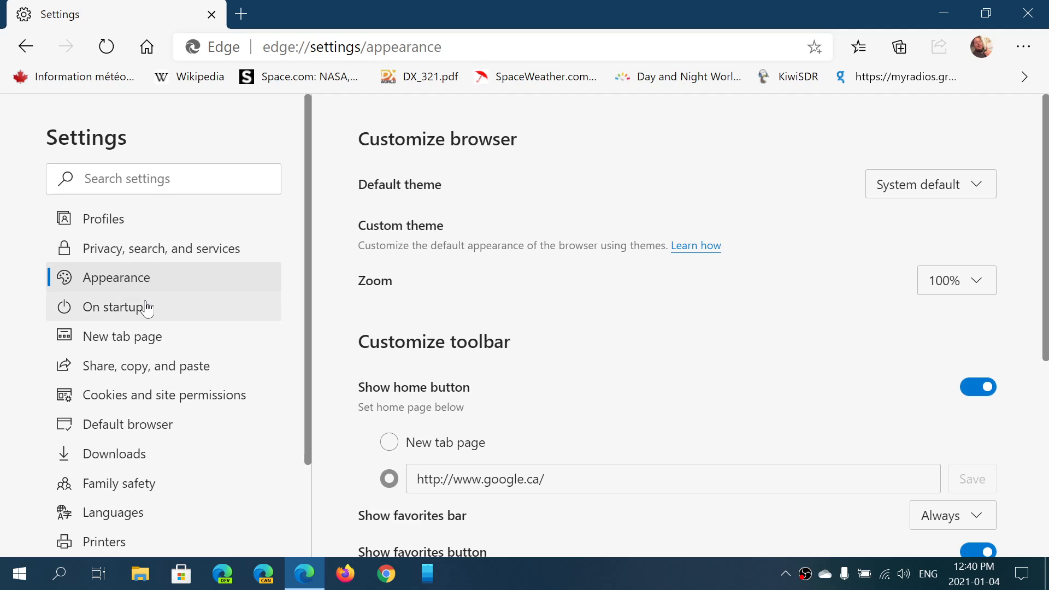
click(121, 307)
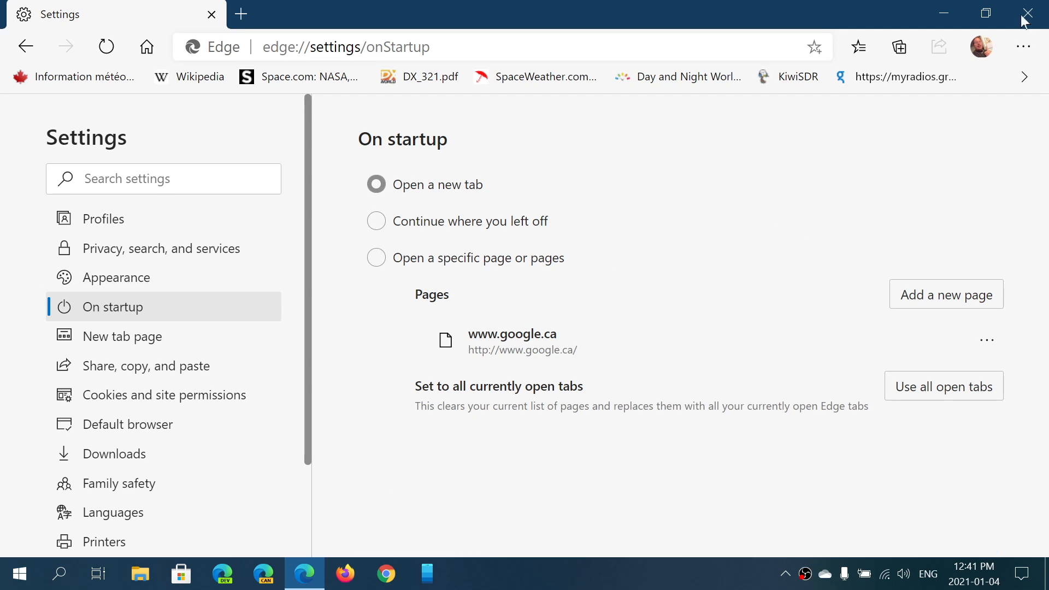
click(1029, 13)
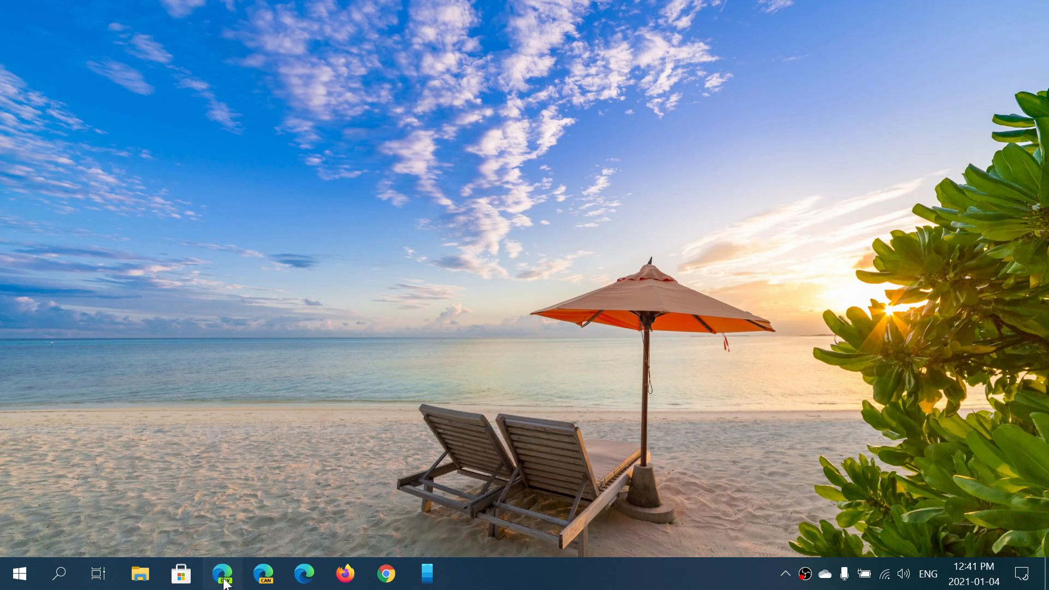
click(222, 574)
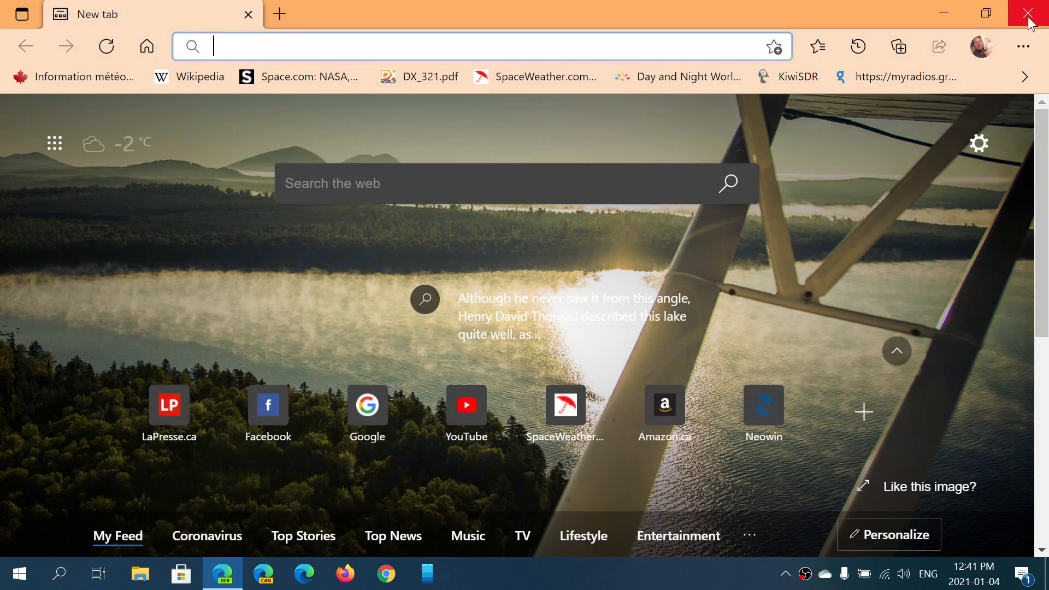
click(1033, 13)
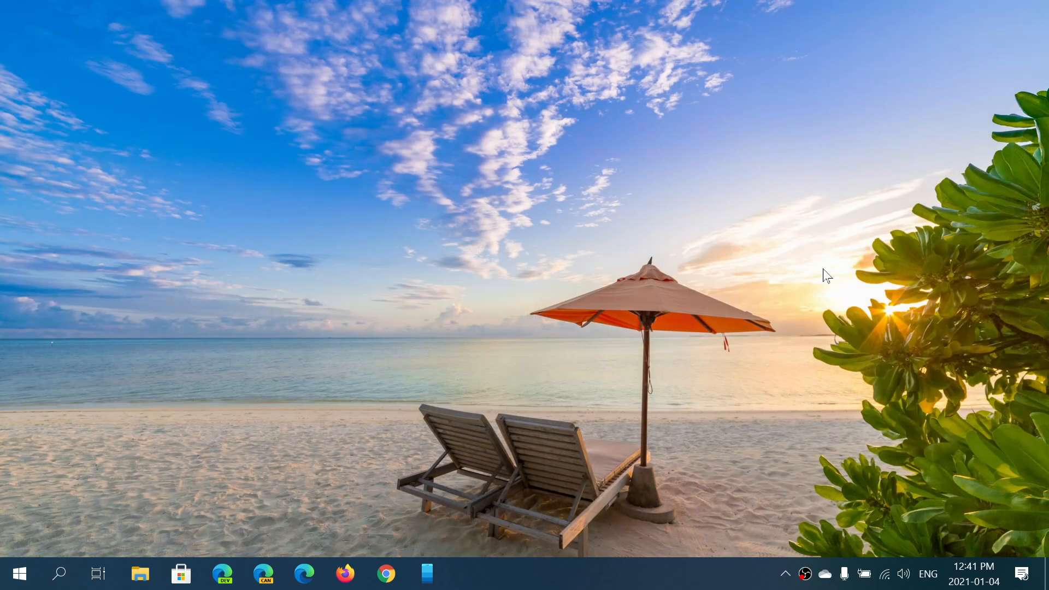